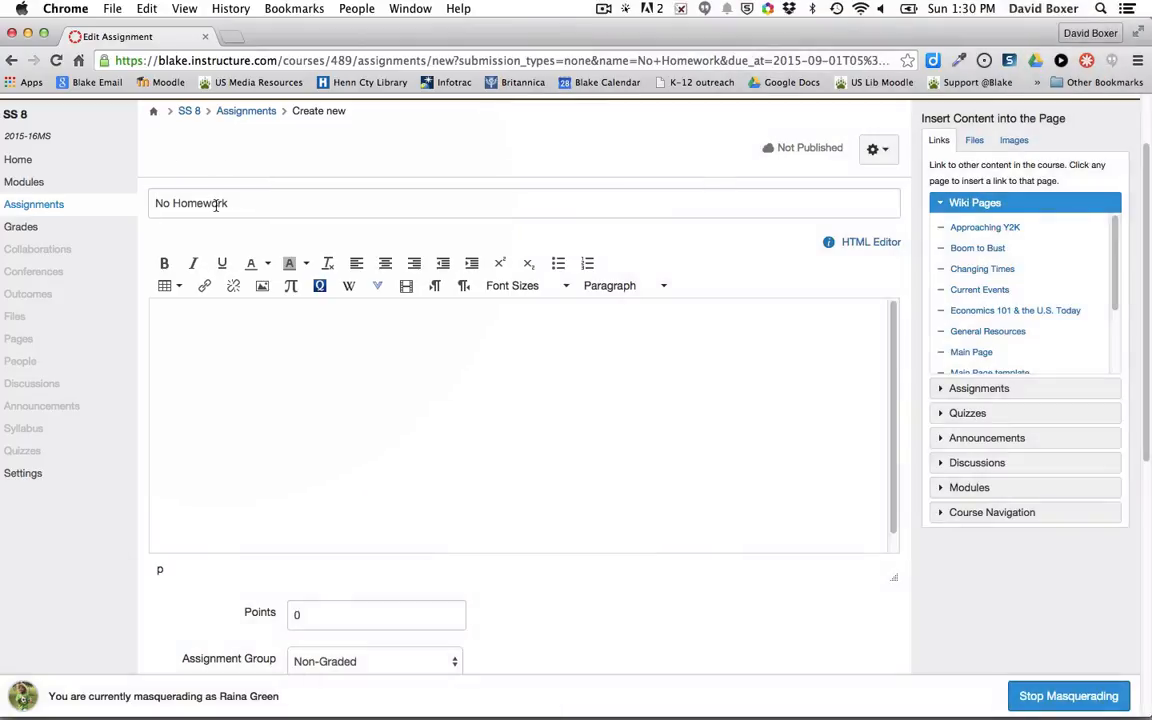
Step: Scroll down to the Assign to area of the No Homework assignment
scroll("down", 3)
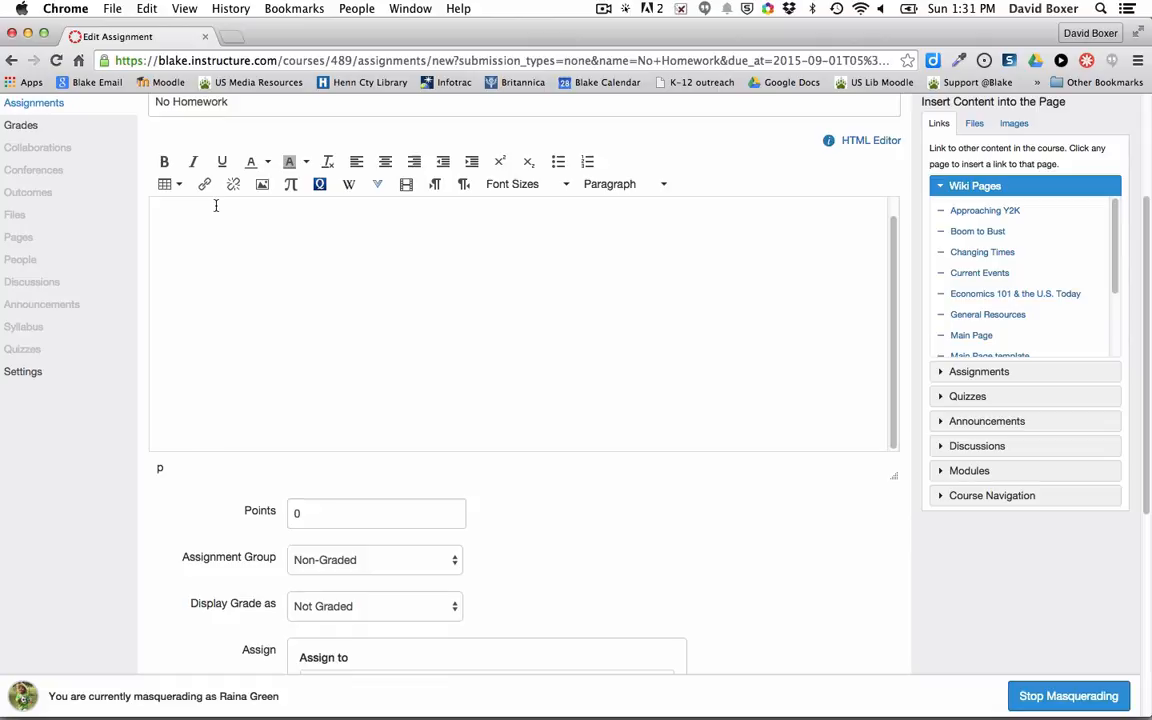
scroll("down", 3)
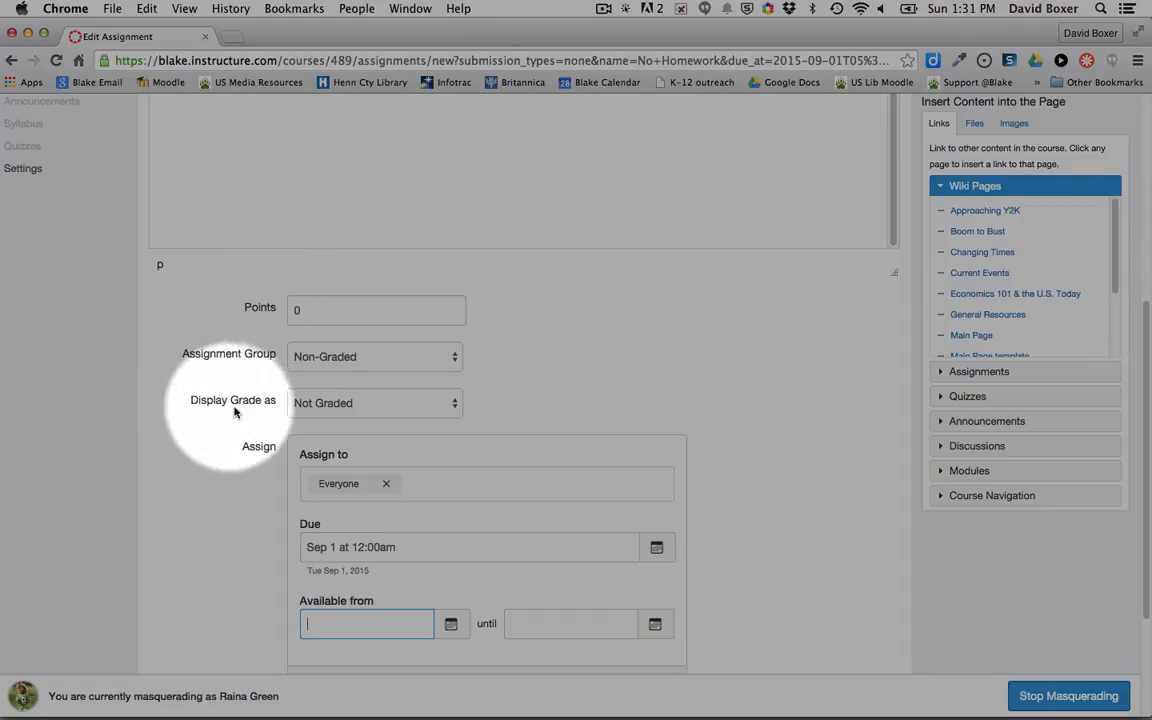
scroll("down", 3)
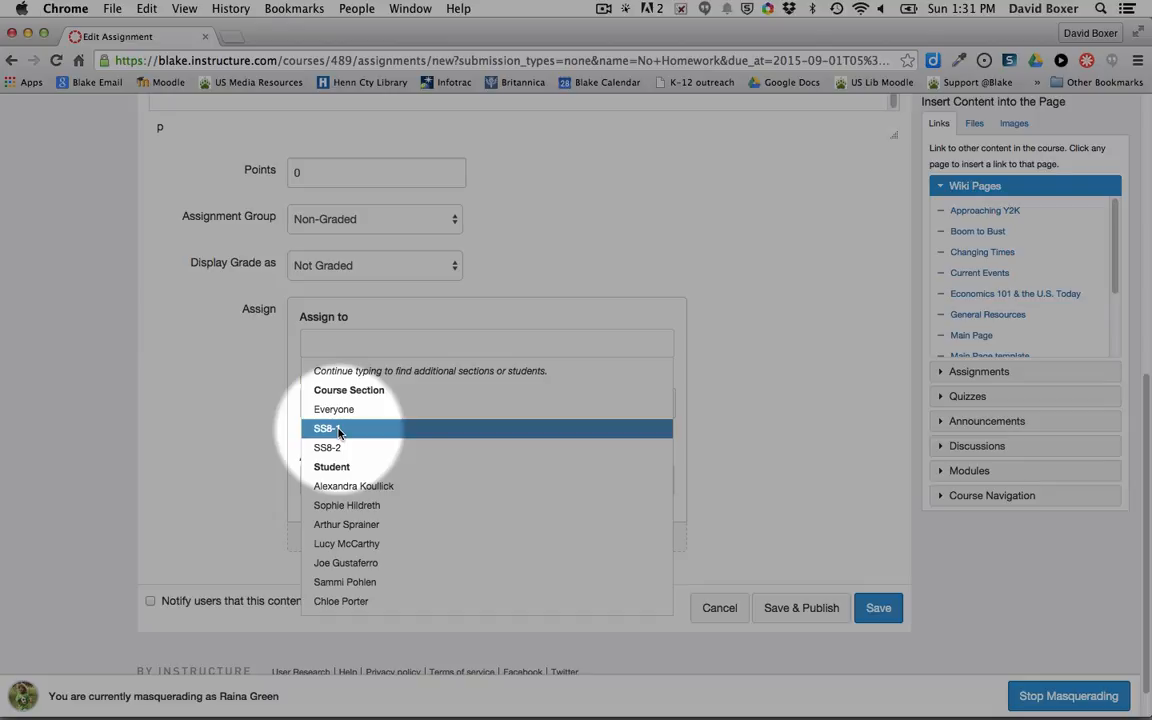
Step: Assign section SS8-1 with availability ending September 2 at 11:59pm
left_click(326, 428)
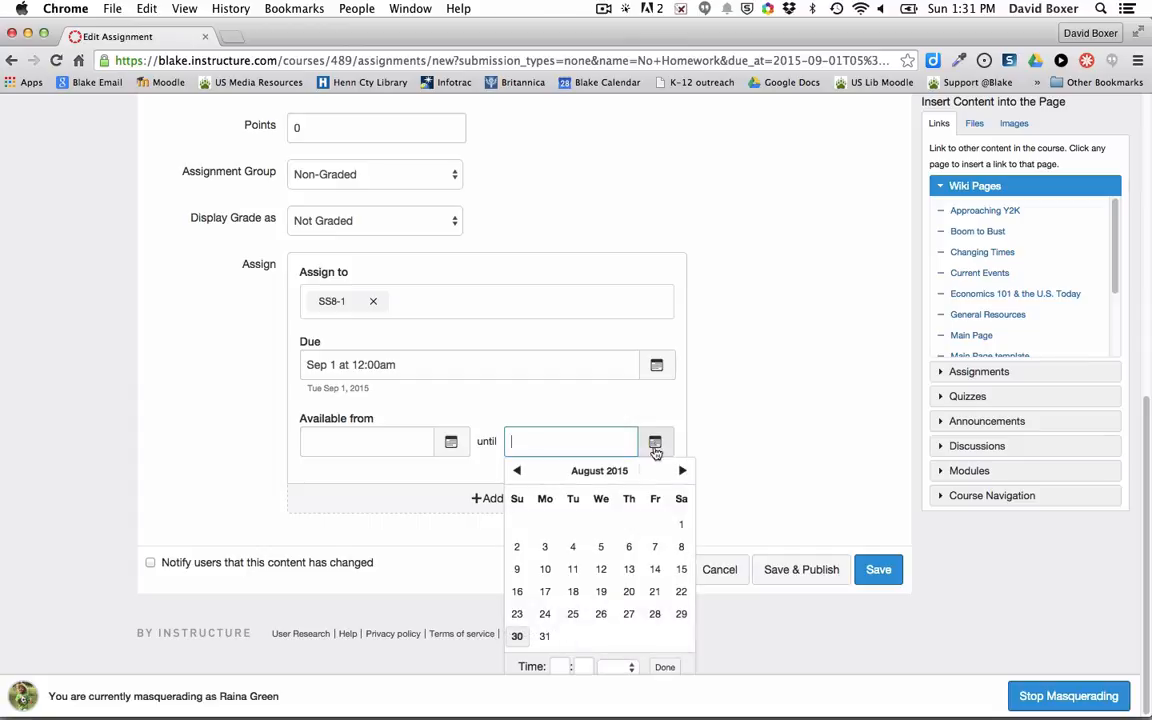
left_click(683, 470)
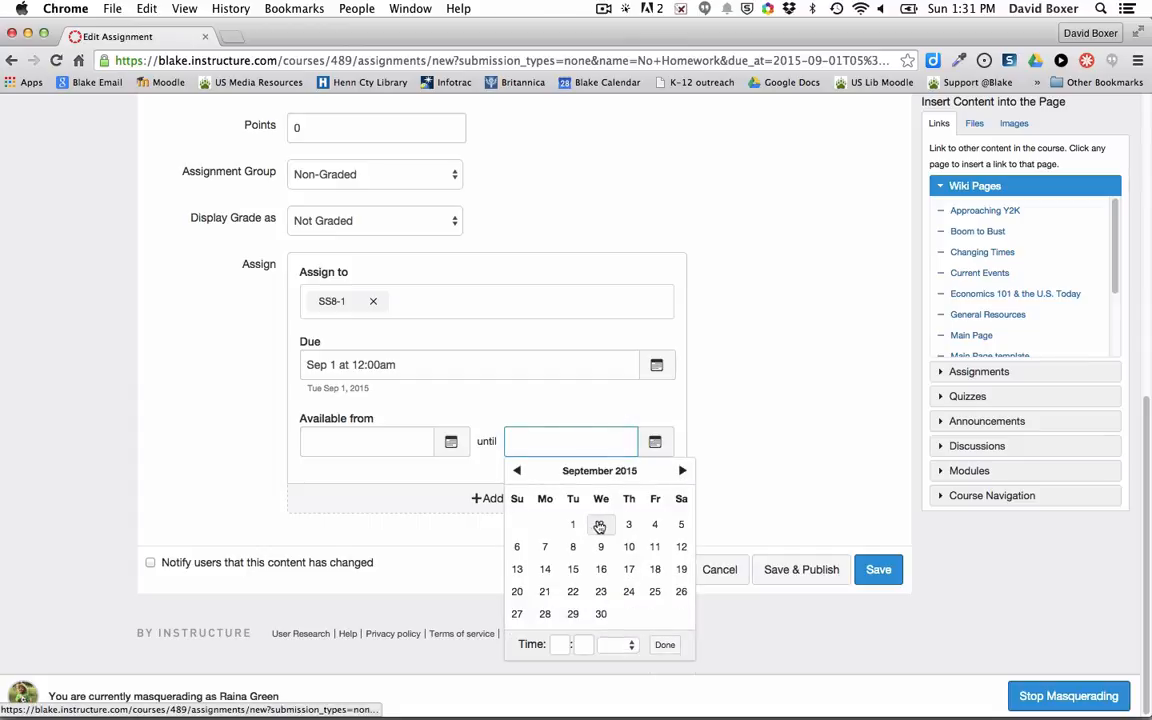
left_click(601, 524)
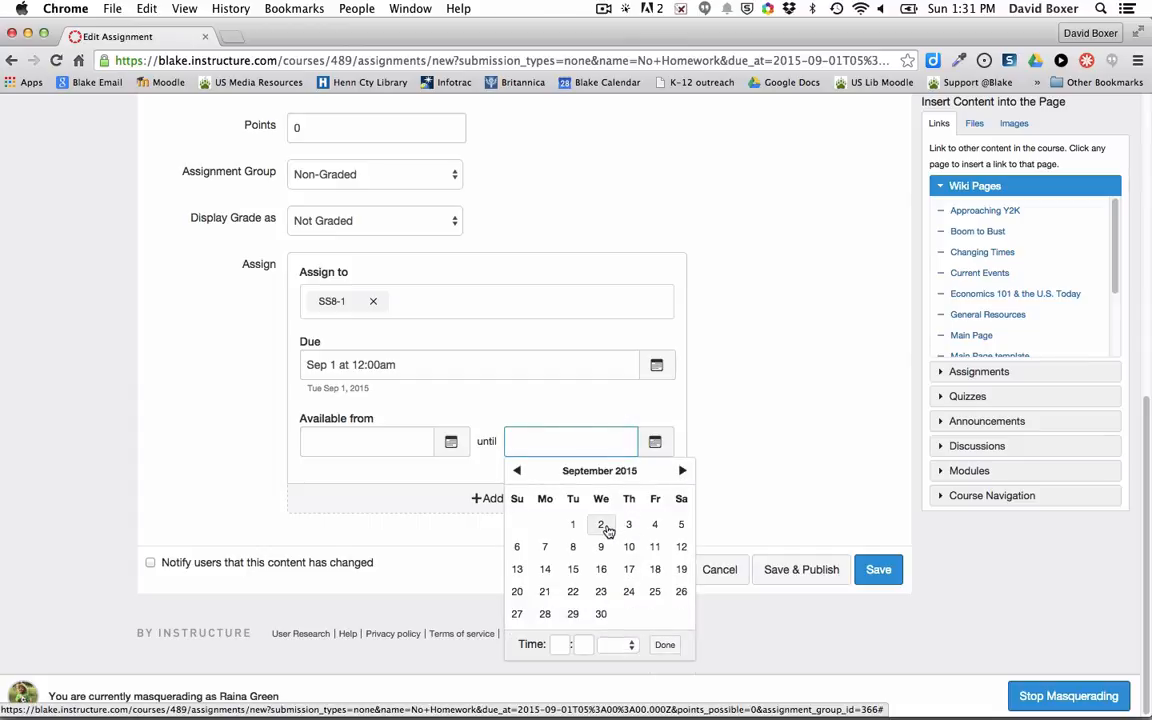
left_click(601, 524)
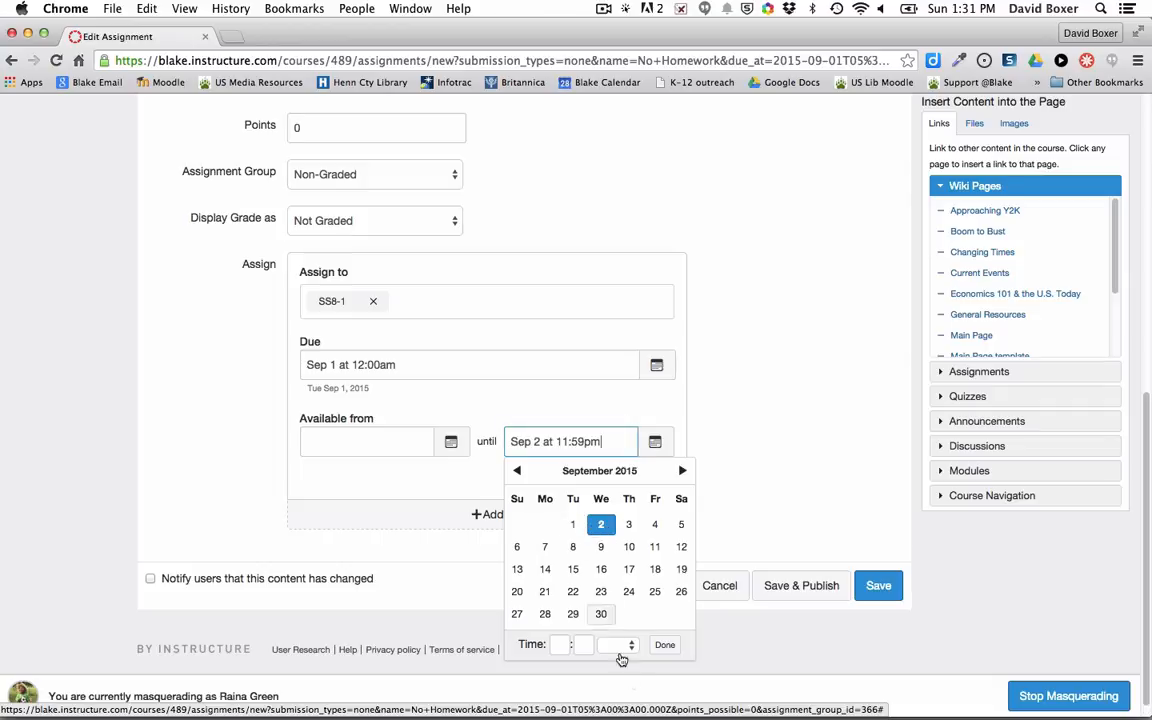
left_click(664, 644)
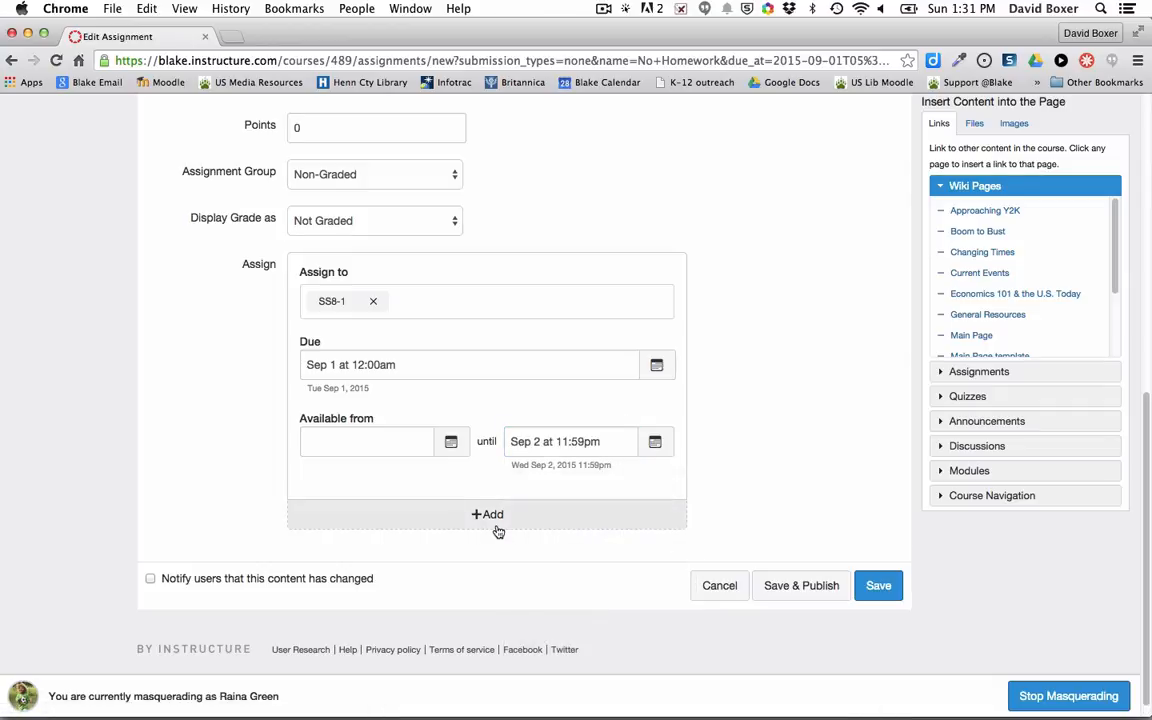
Step: Add a second assignee entry for section SS8-2, due September 2
left_click(487, 514)
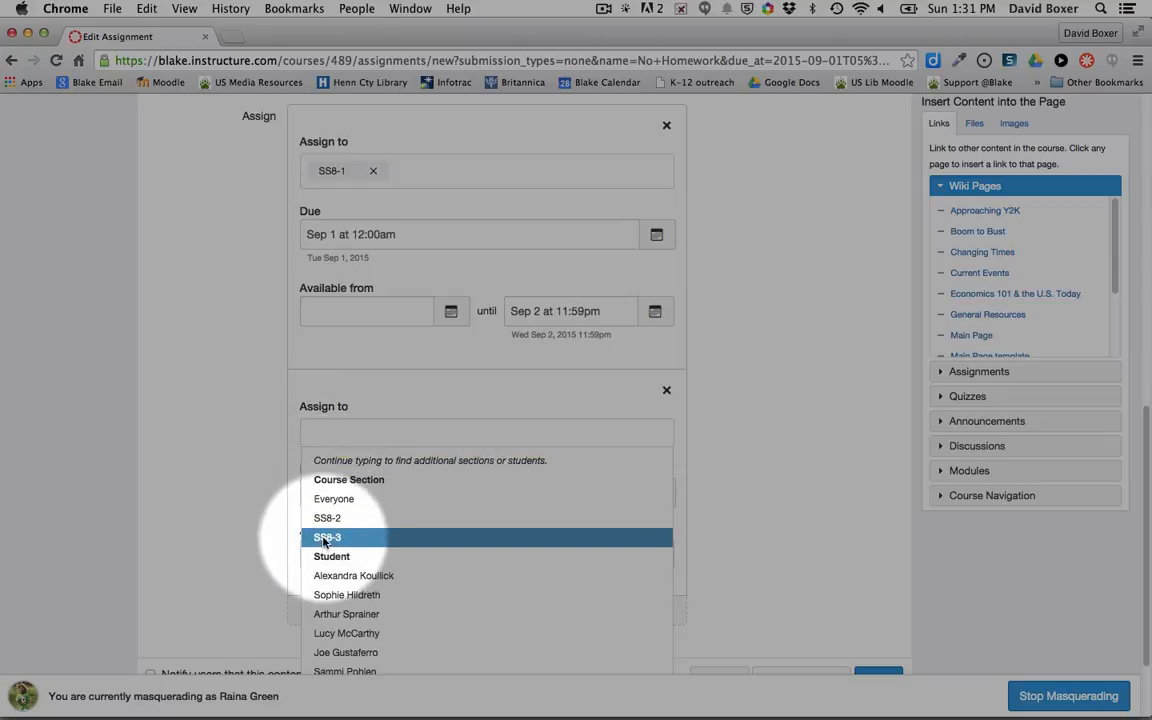
mouse_move(327, 517)
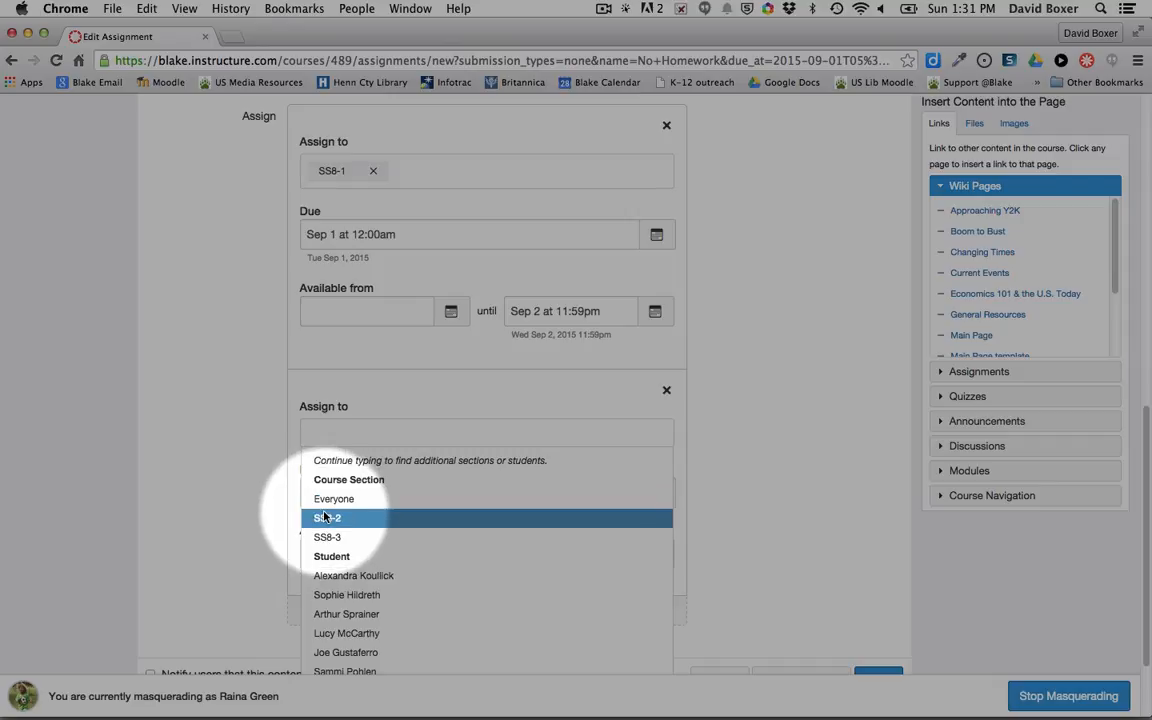
left_click(328, 517)
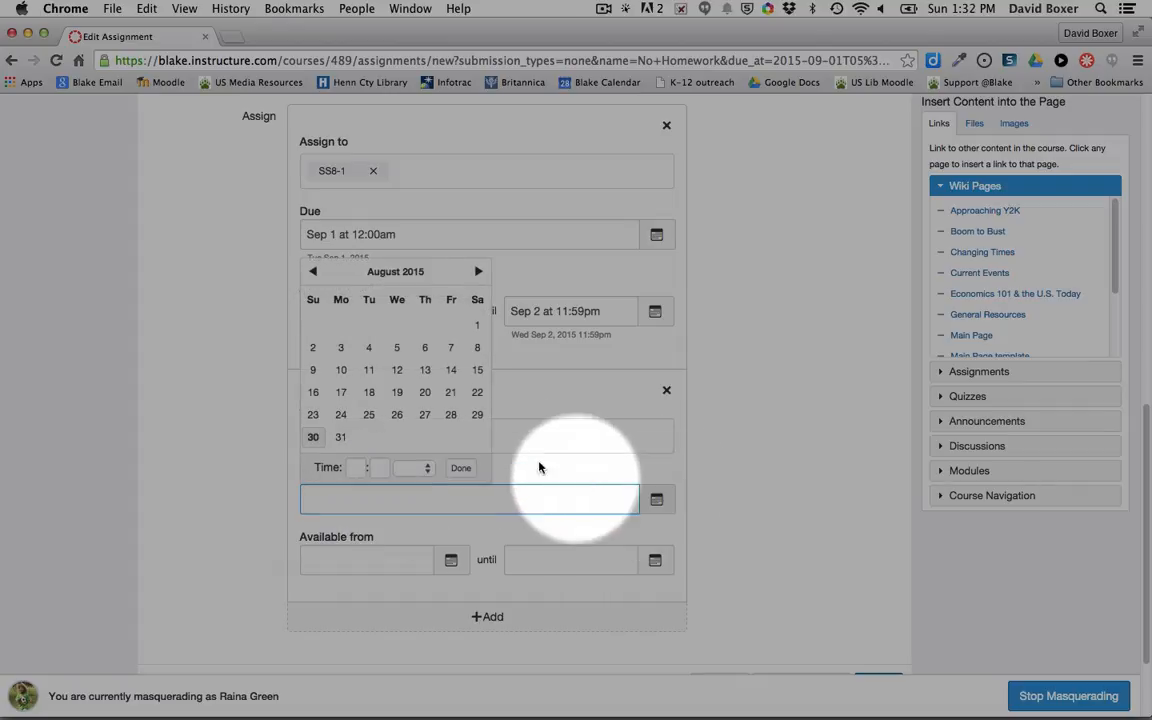
left_click(478, 271)
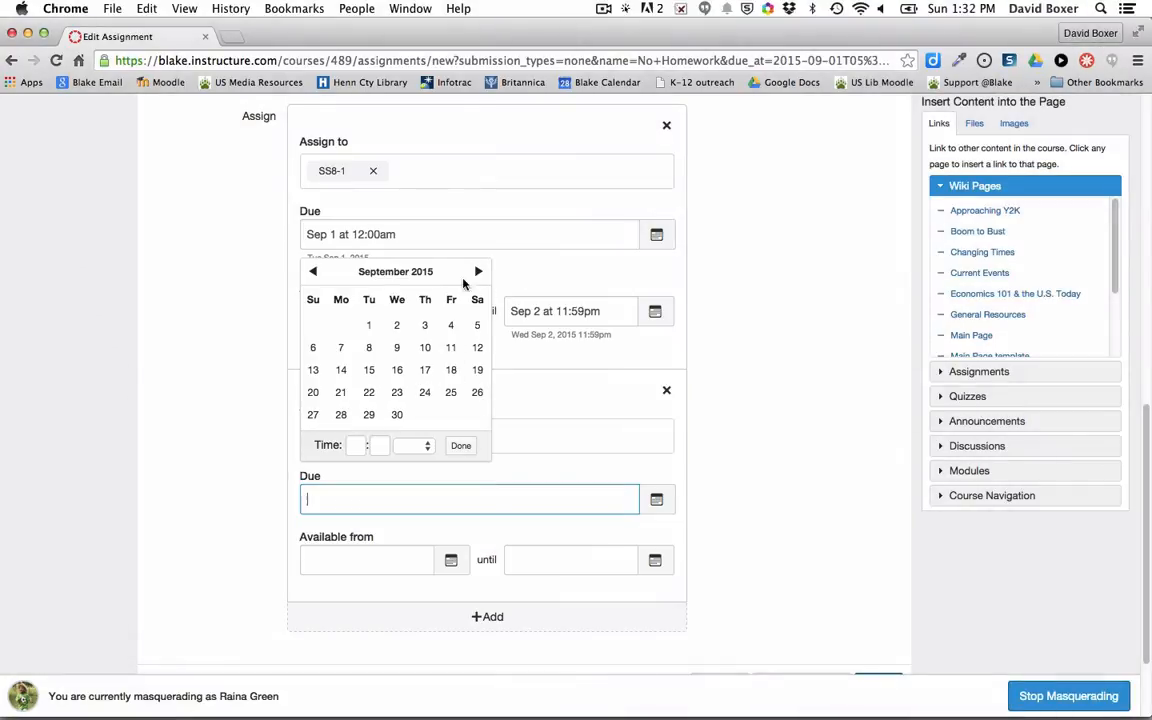
left_click(396, 324)
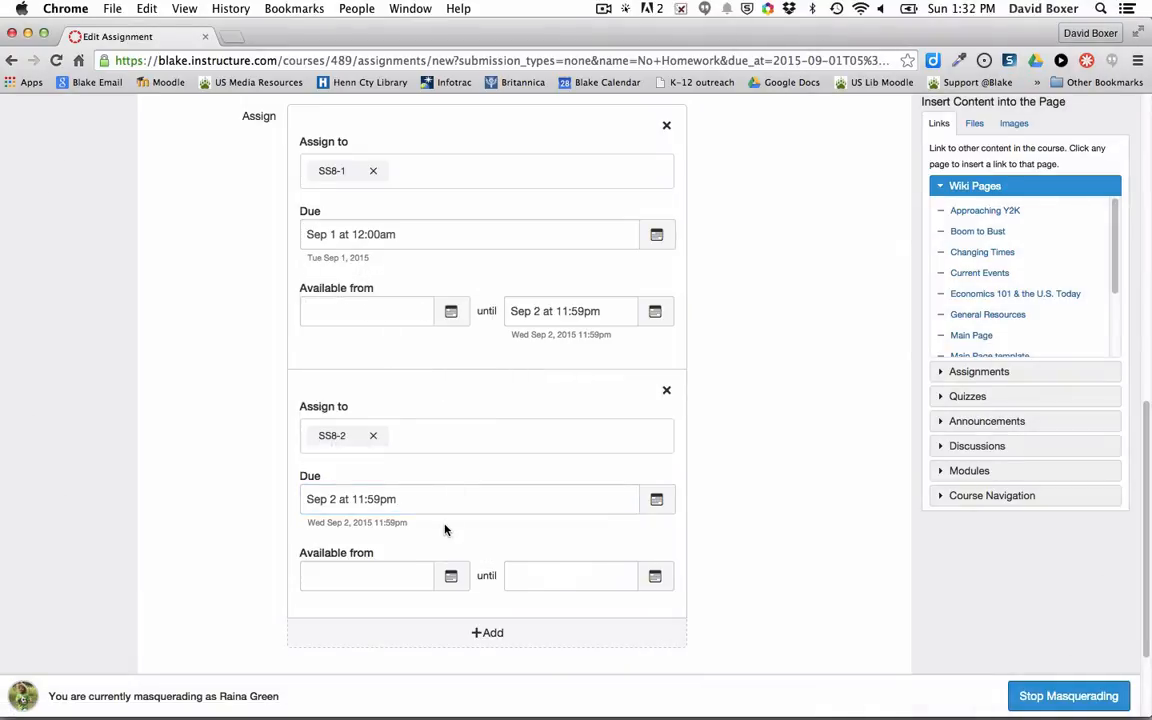
Step: Scroll to the bottom and Save & Publish the No Homework assignment
scroll("down", 3)
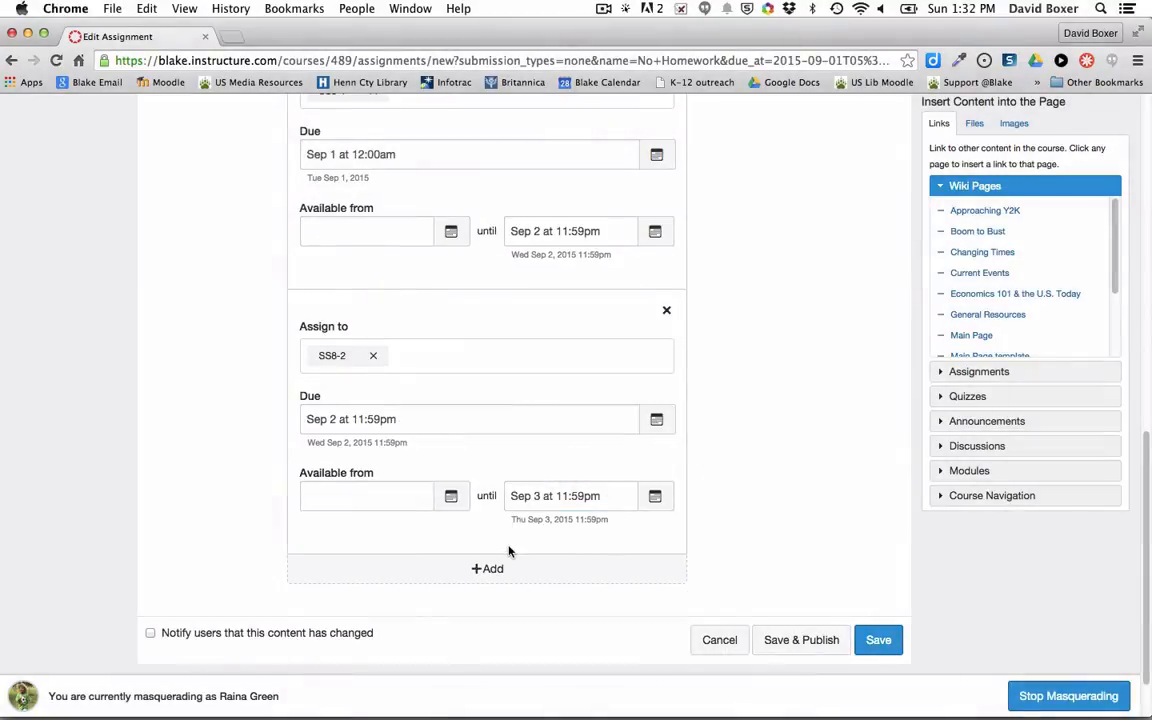
scroll("down", 3)
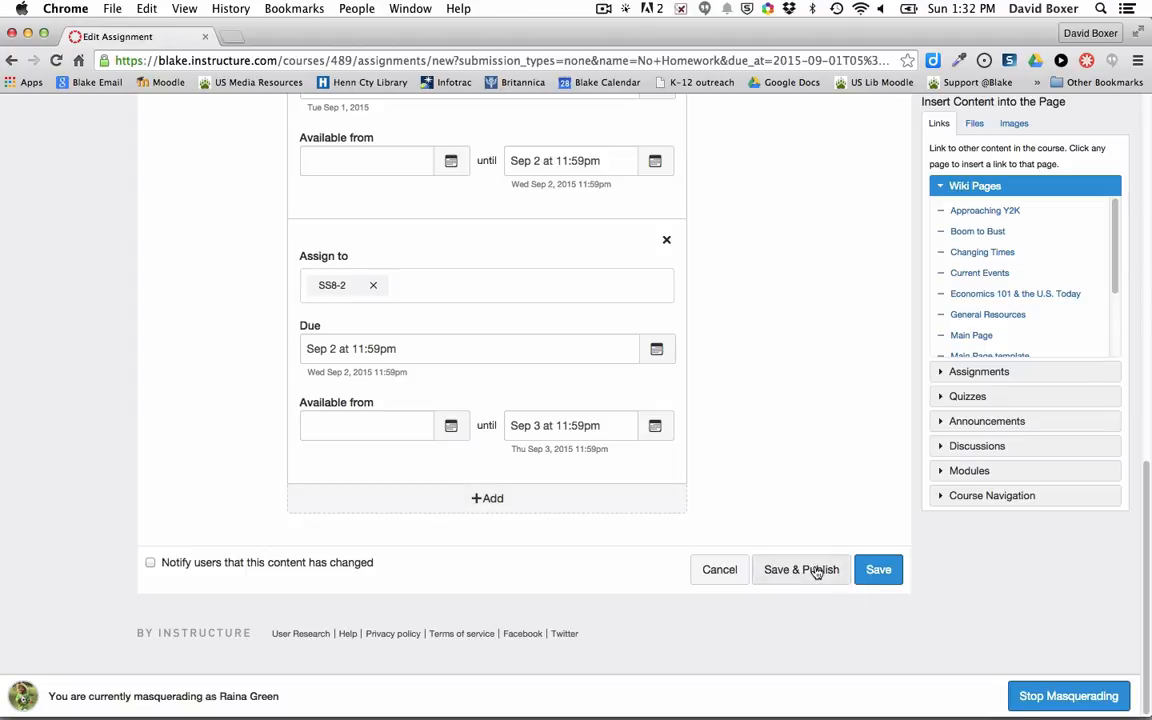
left_click(801, 569)
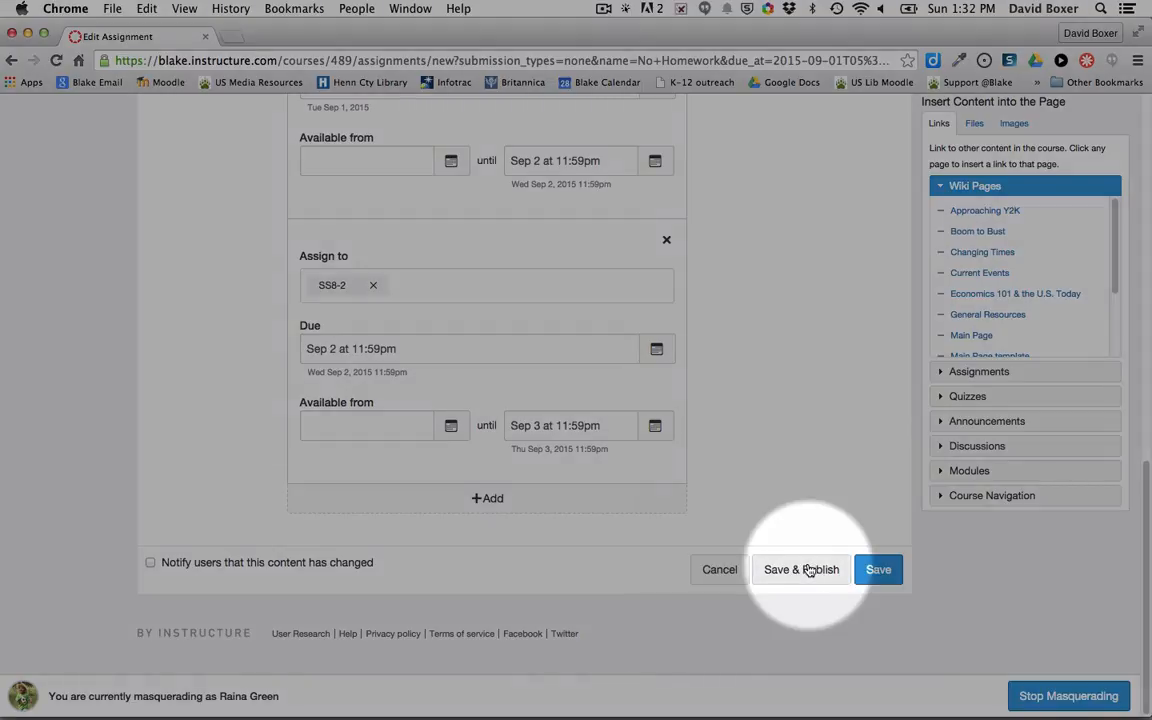